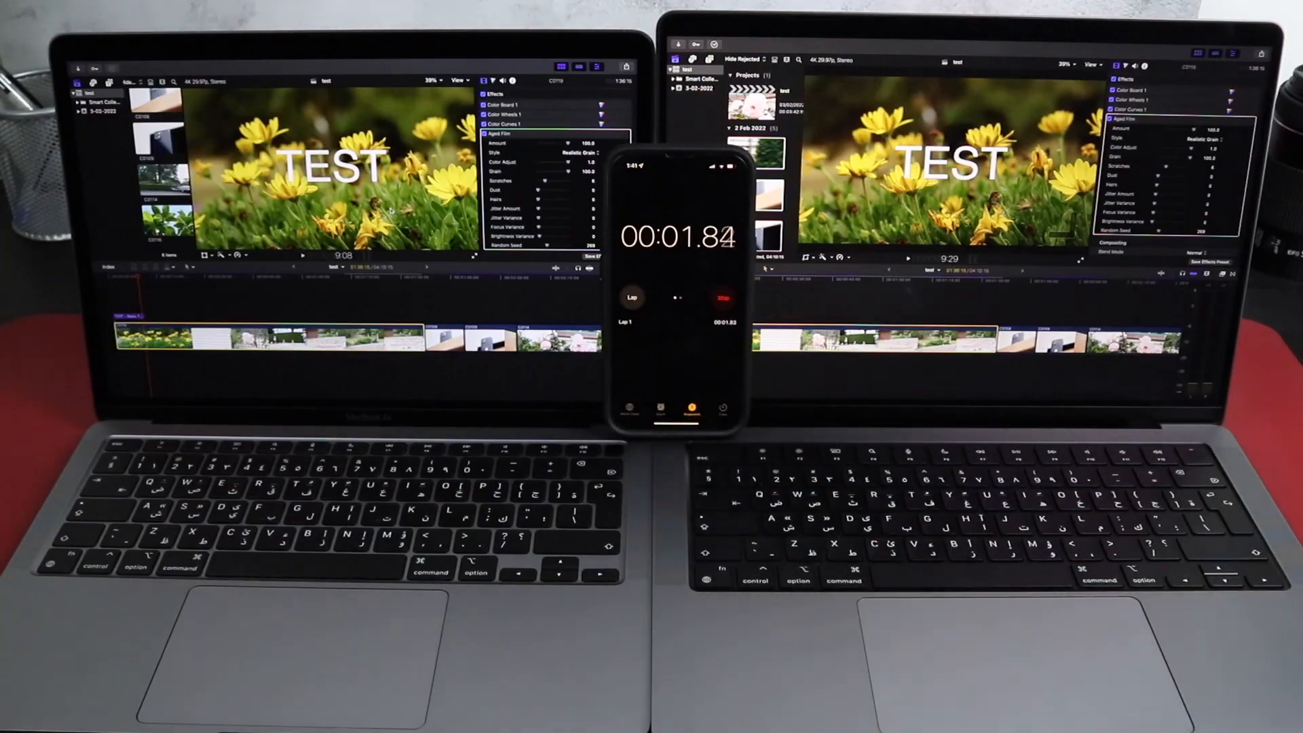
# - Open and close the MacBook Air M1 thermal story, then highlight text in the MacBook Pro cooling section
pyautogui.click(114, 67)
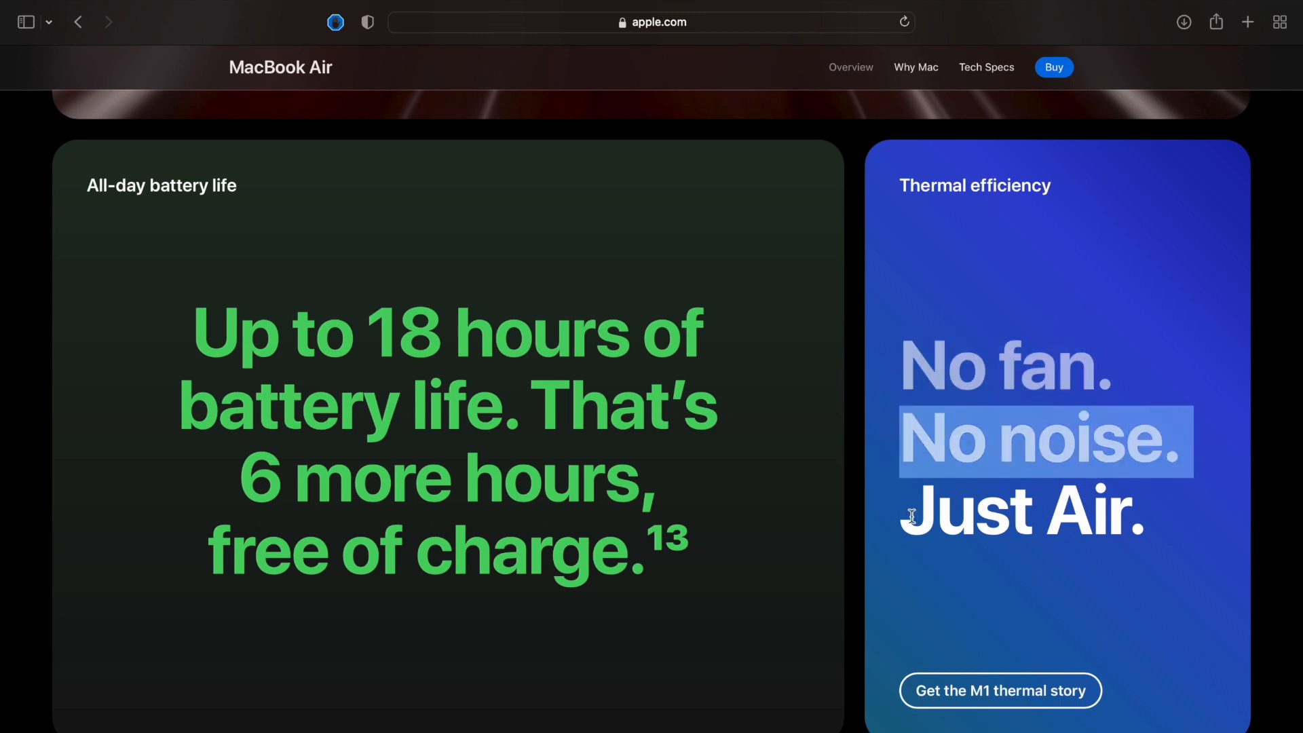
pyautogui.click(1000, 691)
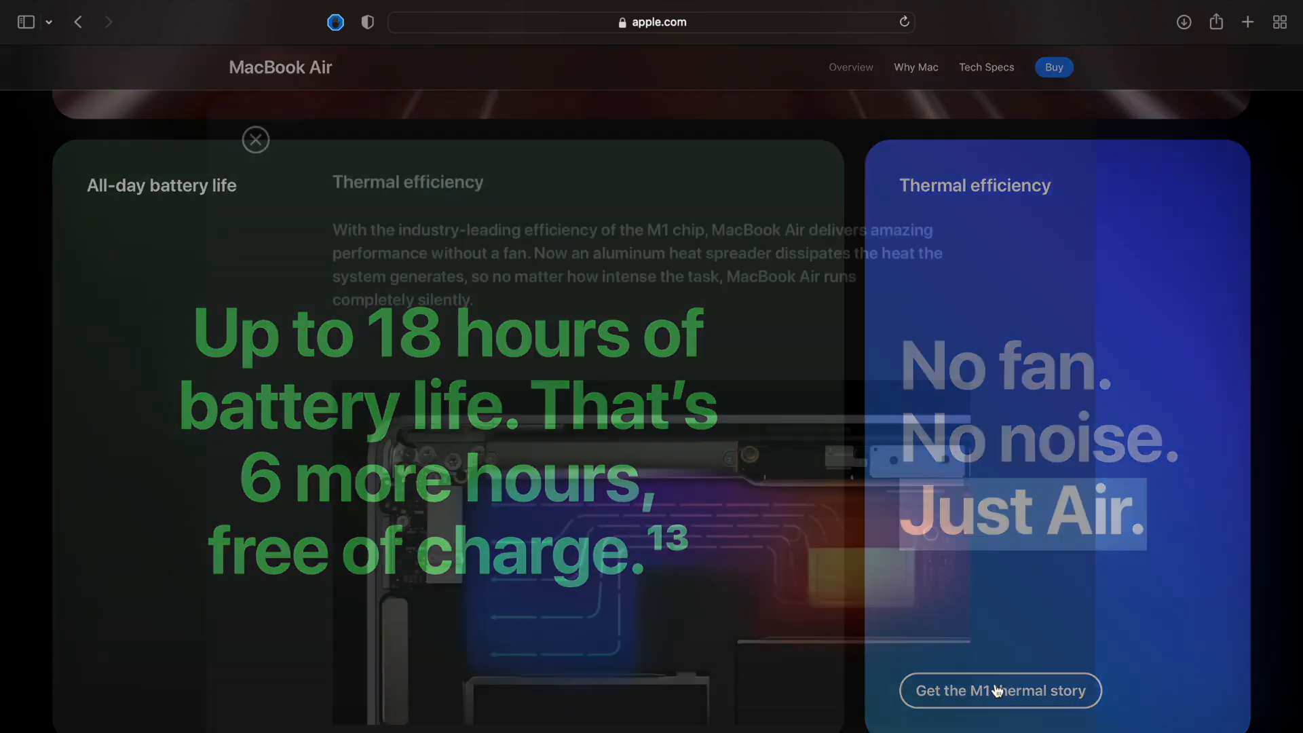
pyautogui.click(999, 691)
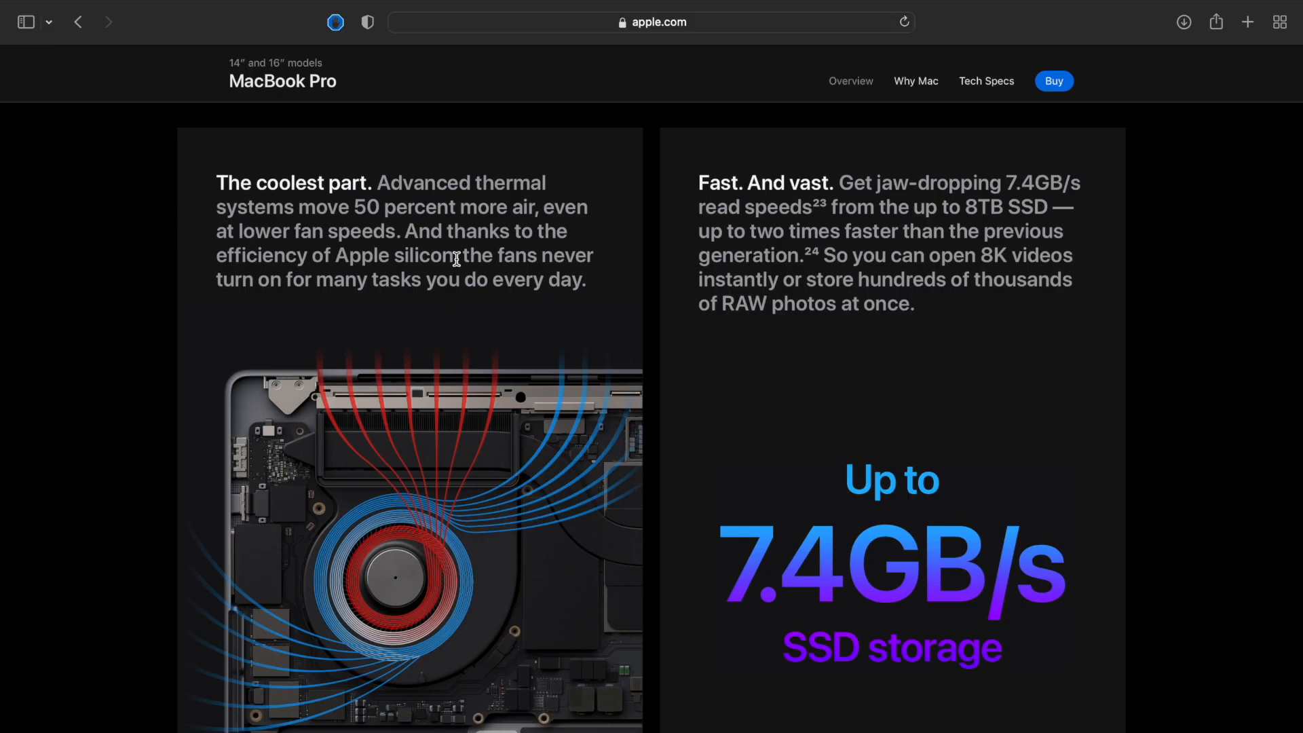
pyautogui.doubleClick(235, 280)
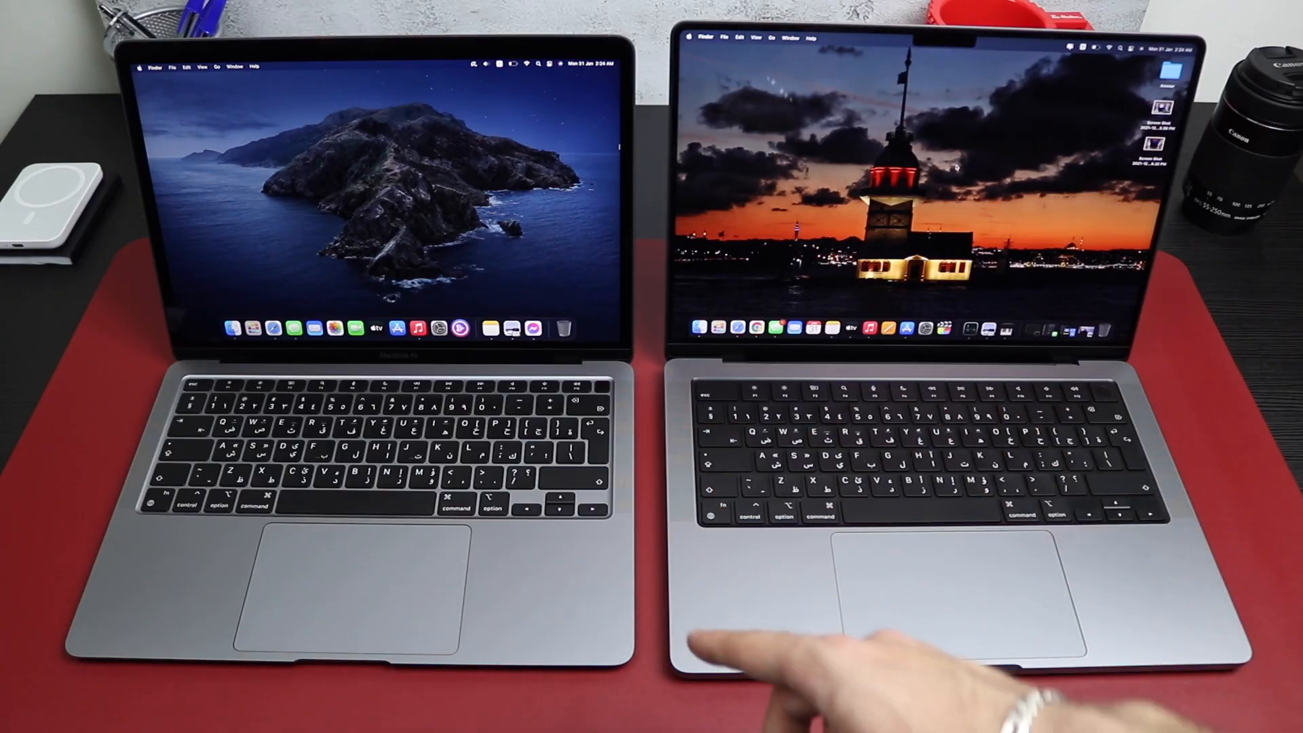
pyautogui.moveTo(416, 582)
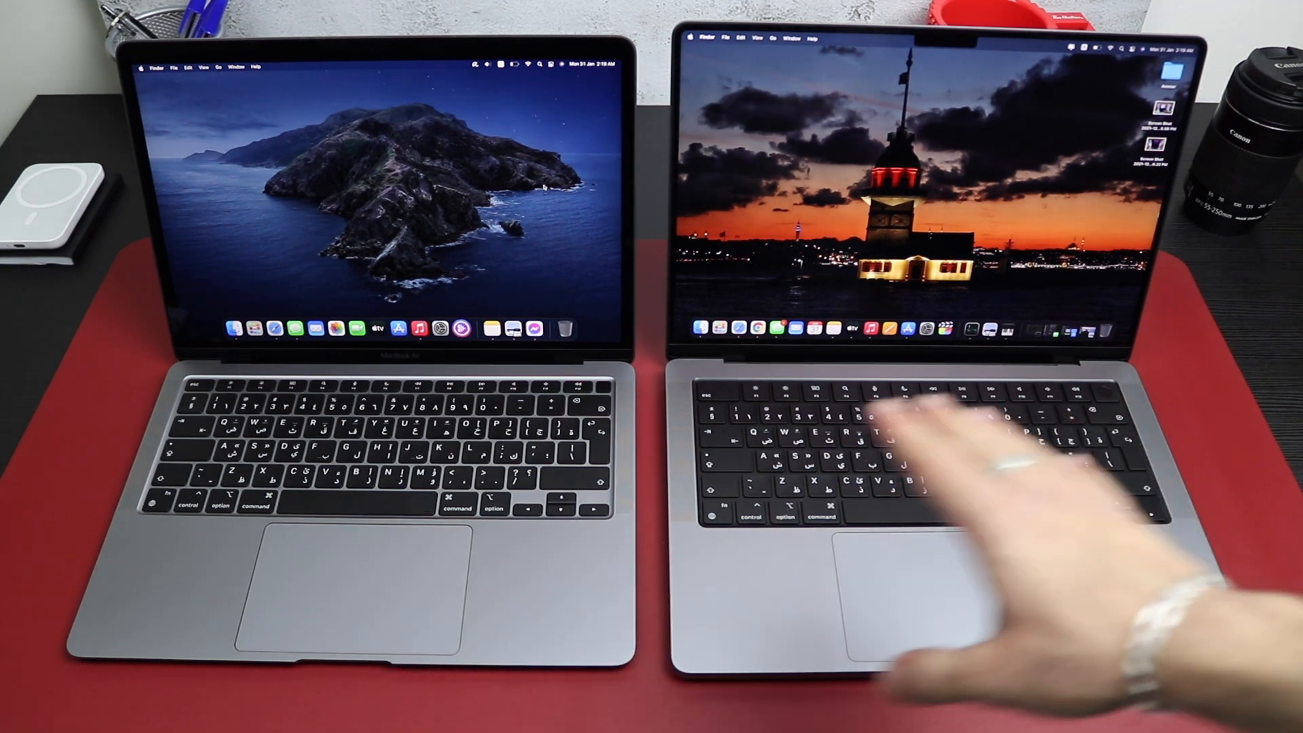
pyautogui.moveTo(914, 565)
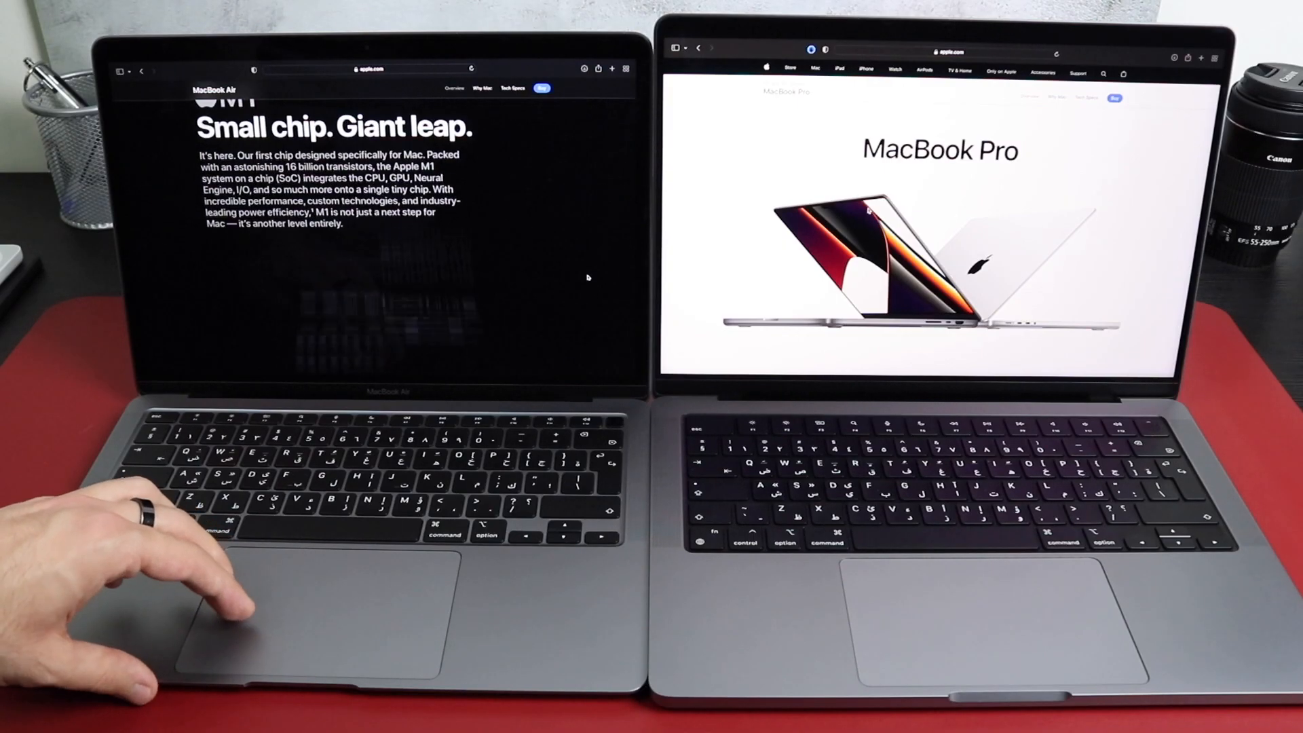
# - Scroll the MacBook Air page down to the M1 chip image
pyautogui.scroll(-3)
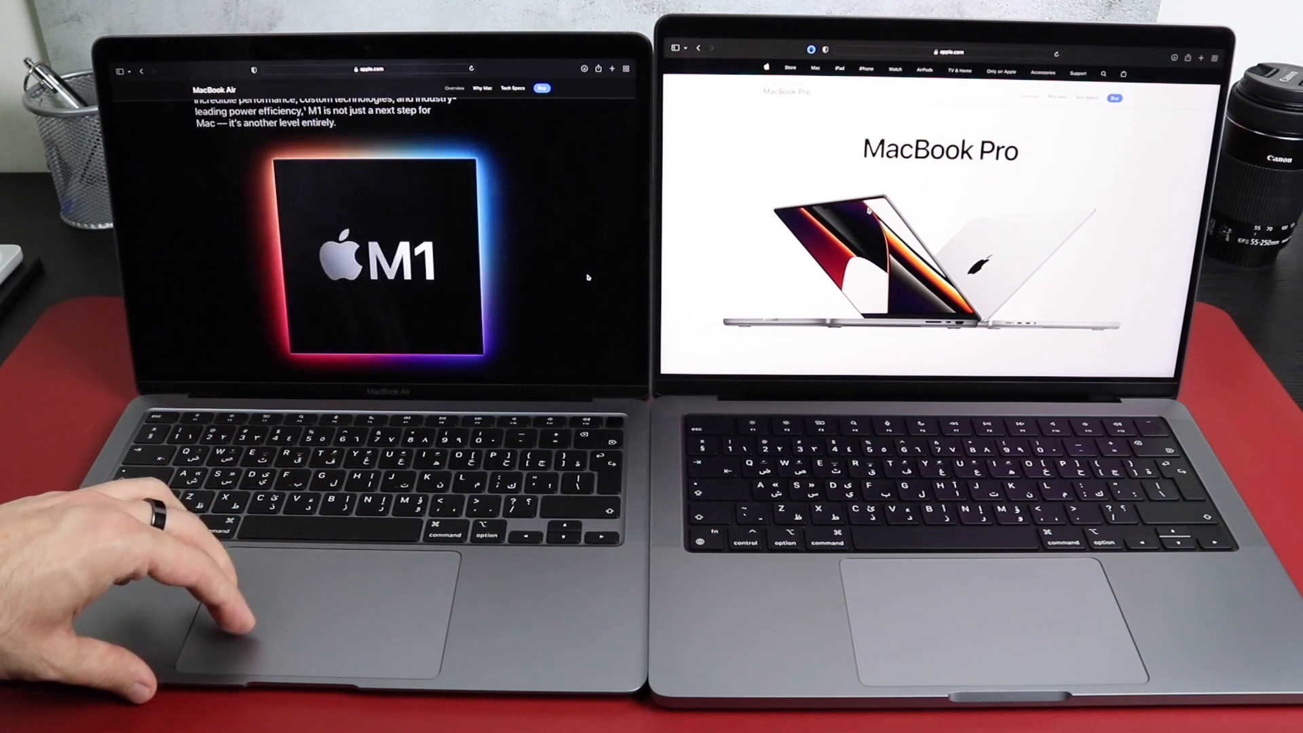
pyautogui.scroll(-3)
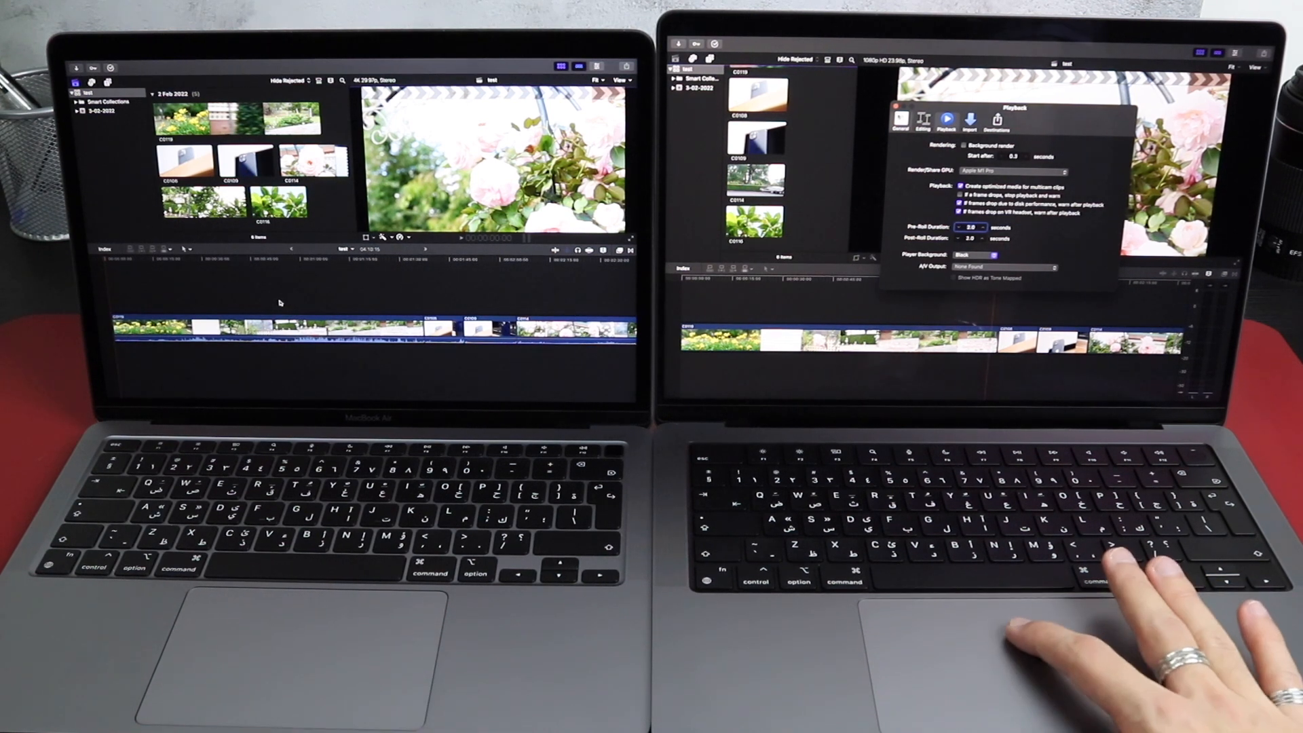
# - Render the TEST project with Aged Film, stopping the timer once background tasks are idle
pyautogui.click(1256, 67)
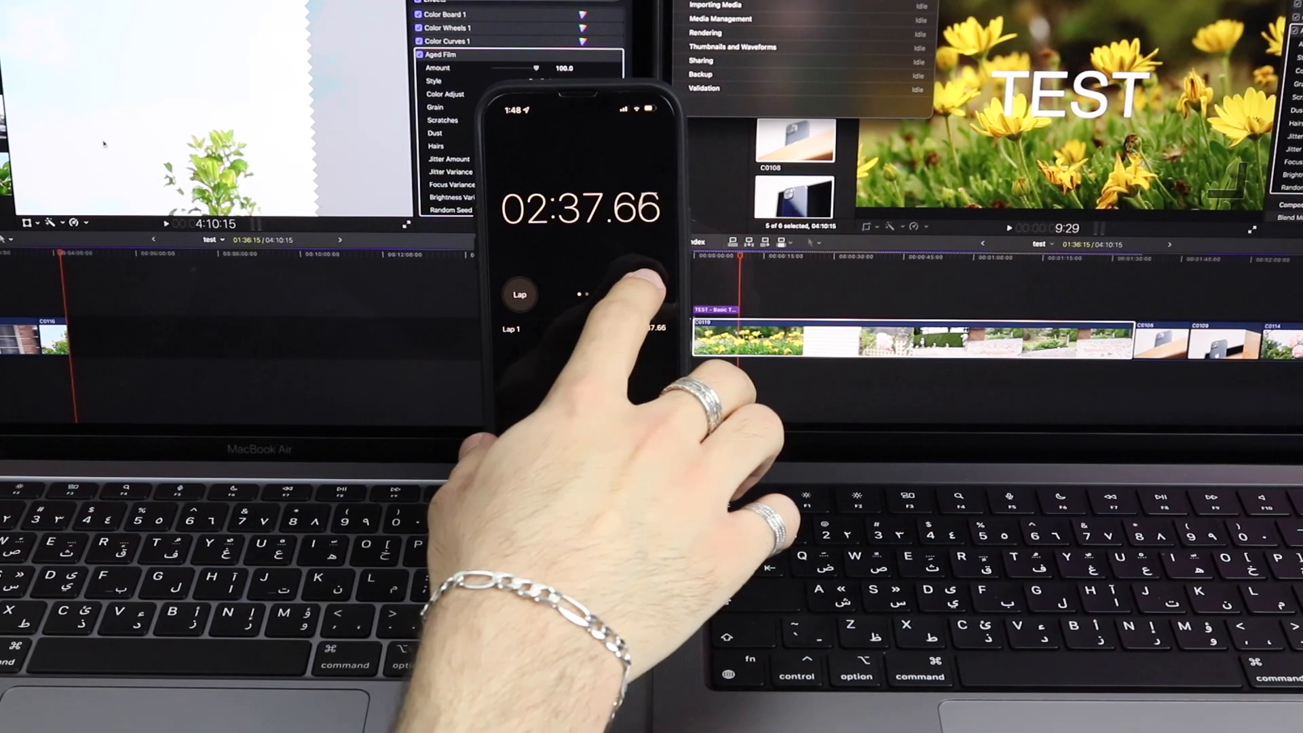
pyautogui.click(648, 294)
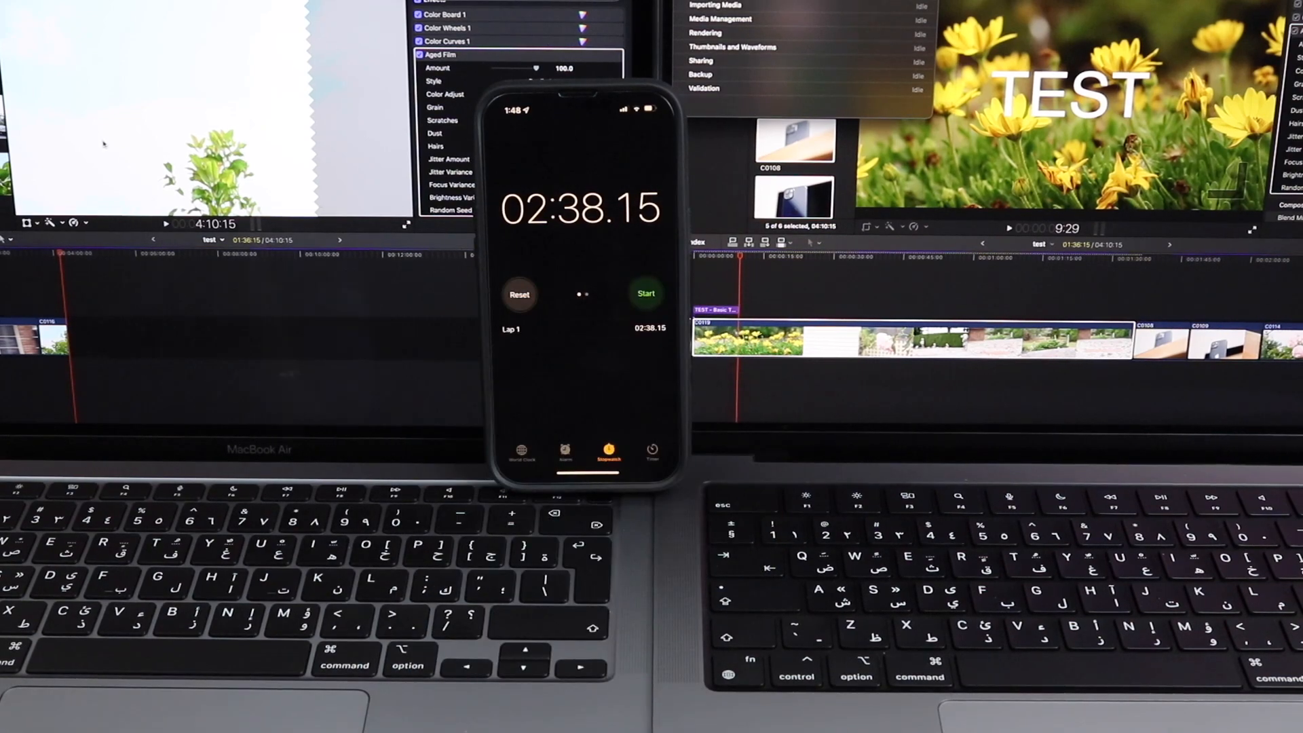